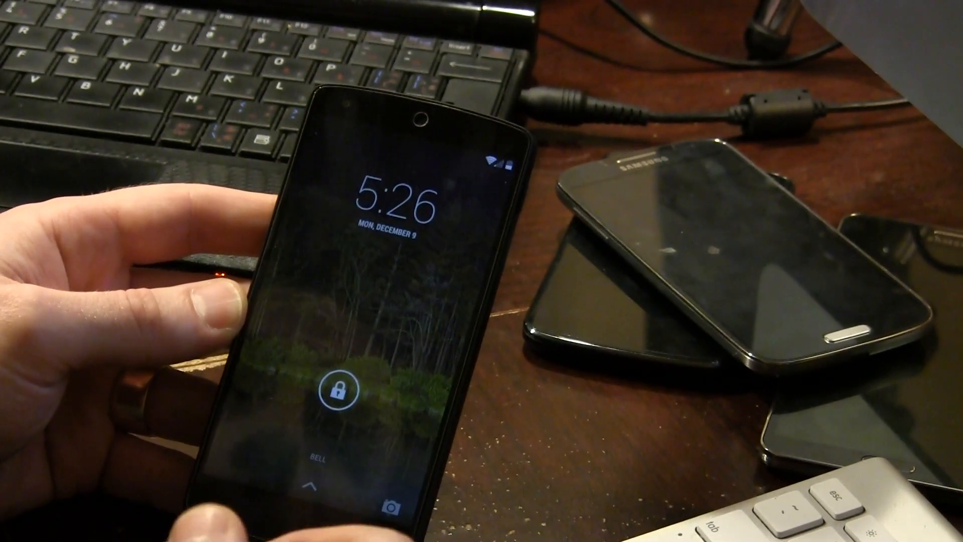
- Unlock the Nexus 5 from the lock screen to reach the home screen
click(335, 399)
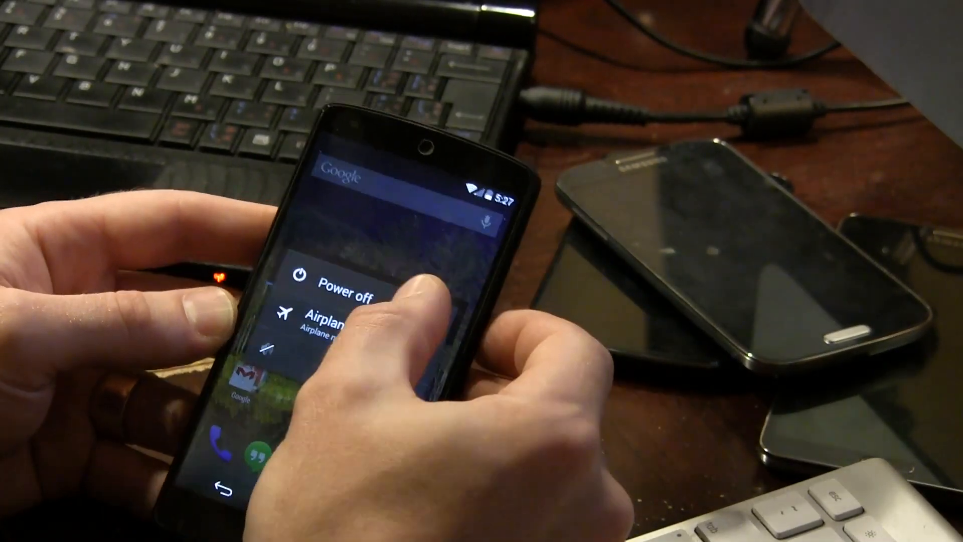
- Power off the phone so it can be booted into TWRP recovery
click(336, 288)
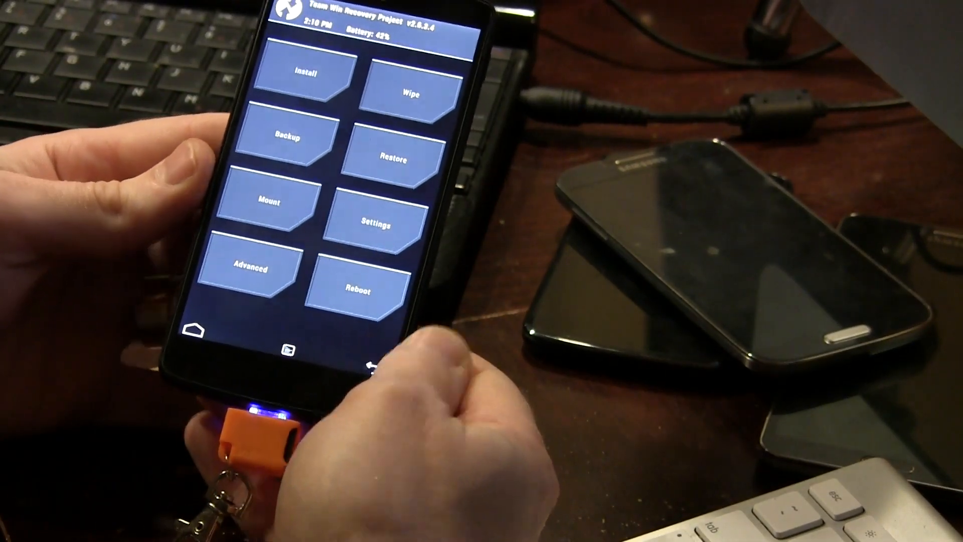
- Install the colored Android 4.4.1 boot animation zip from MISC Mods on USB-OTG and confirm the flash
click(267, 198)
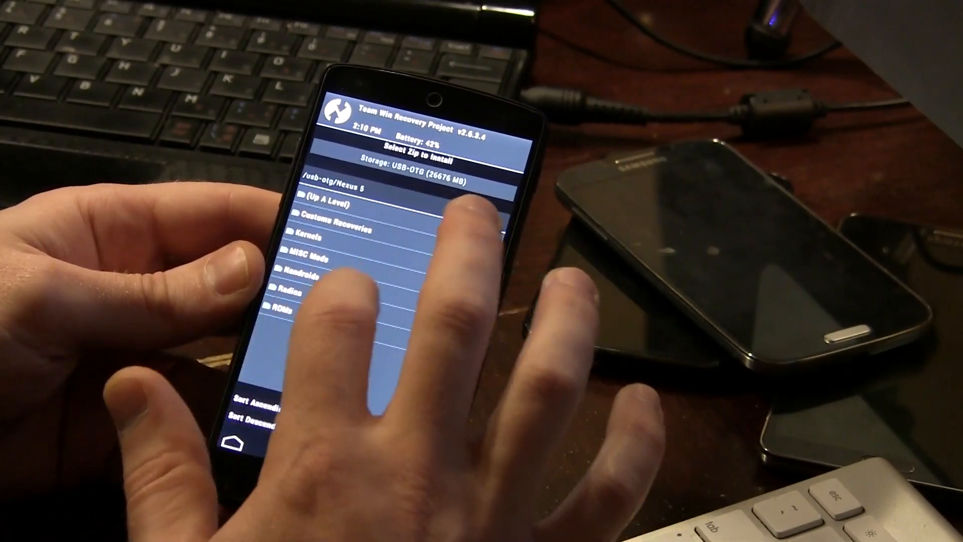
click(313, 253)
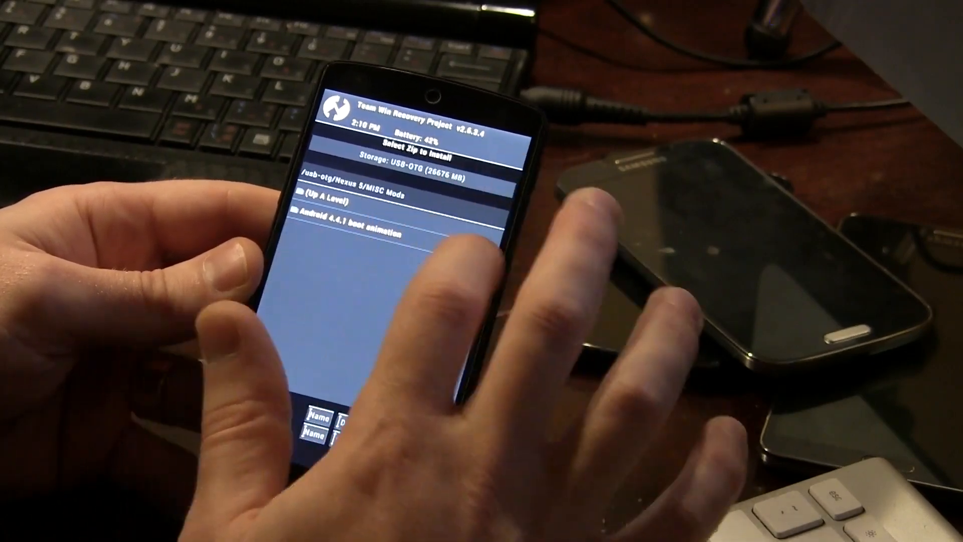
click(351, 223)
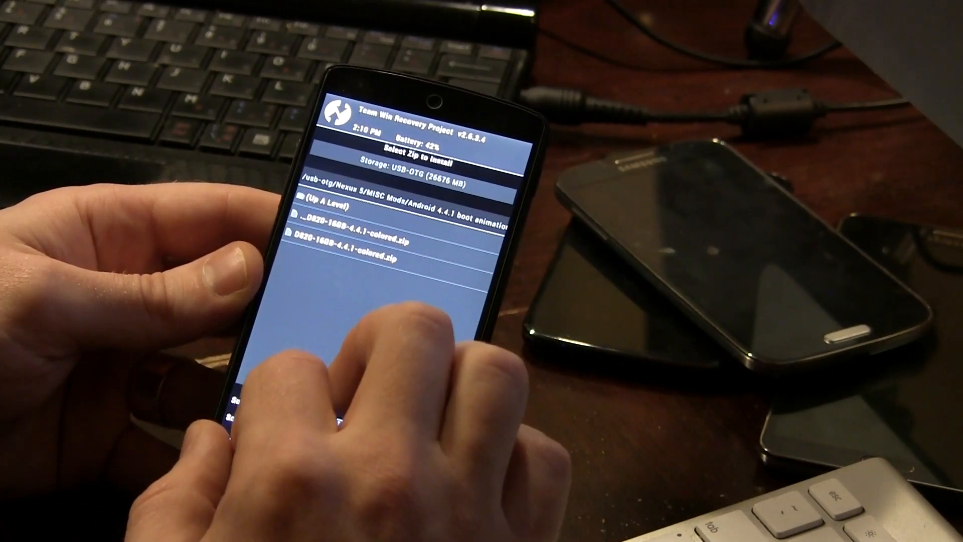
click(344, 242)
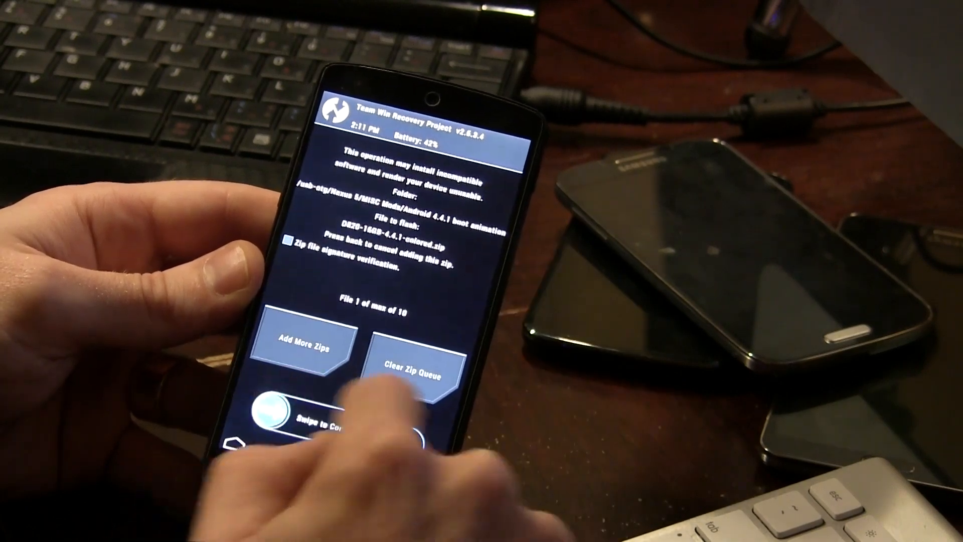
drag(277, 411, 417, 412)
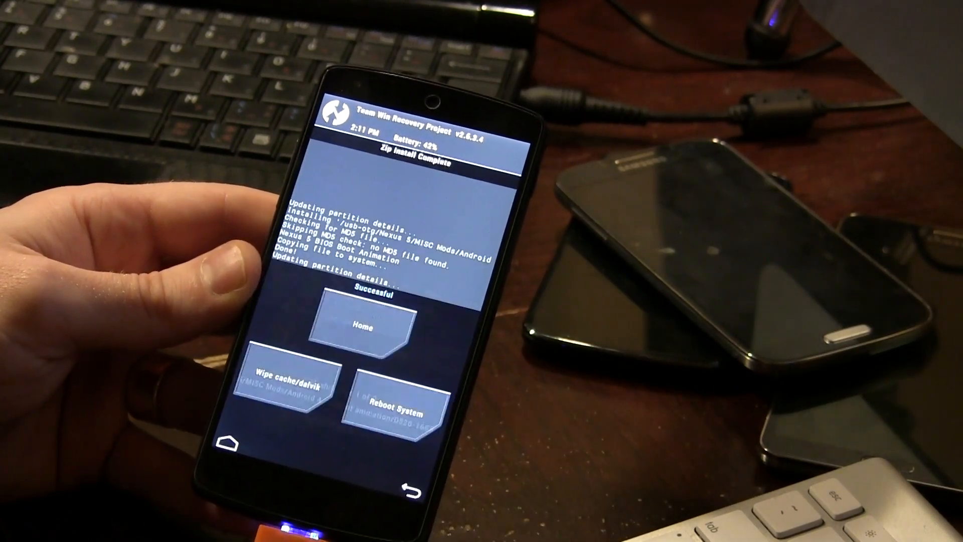